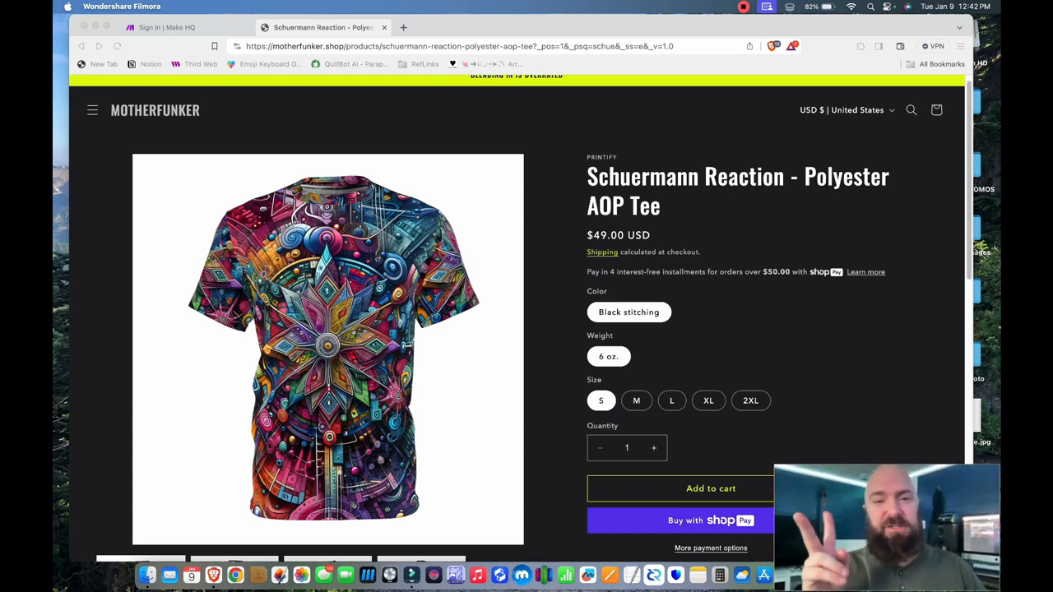
- Switch to the Make tab and sign in to the account
{"action": "left_click", "coordinate": [167, 27]}
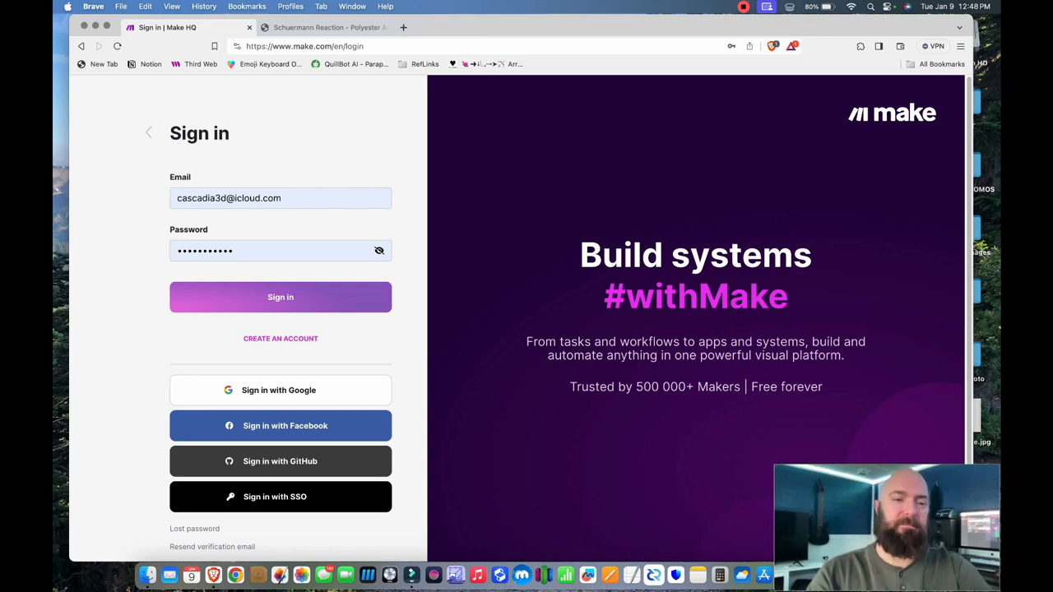
{"action": "left_click", "coordinate": [280, 297]}
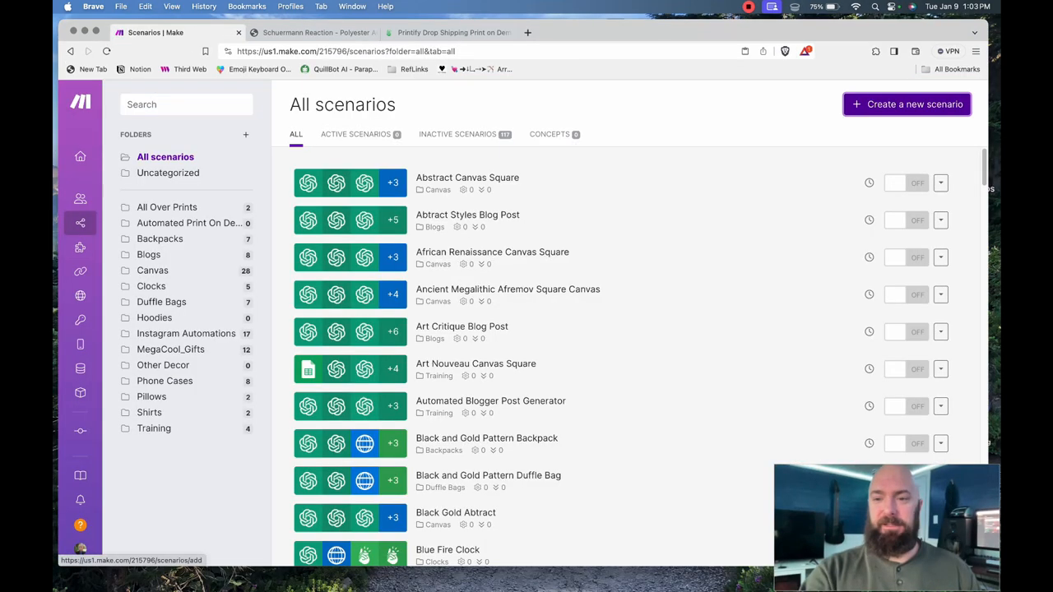
- Create a new scenario with a Printify 'Get an Image' module
{"action": "left_click", "coordinate": [906, 103]}
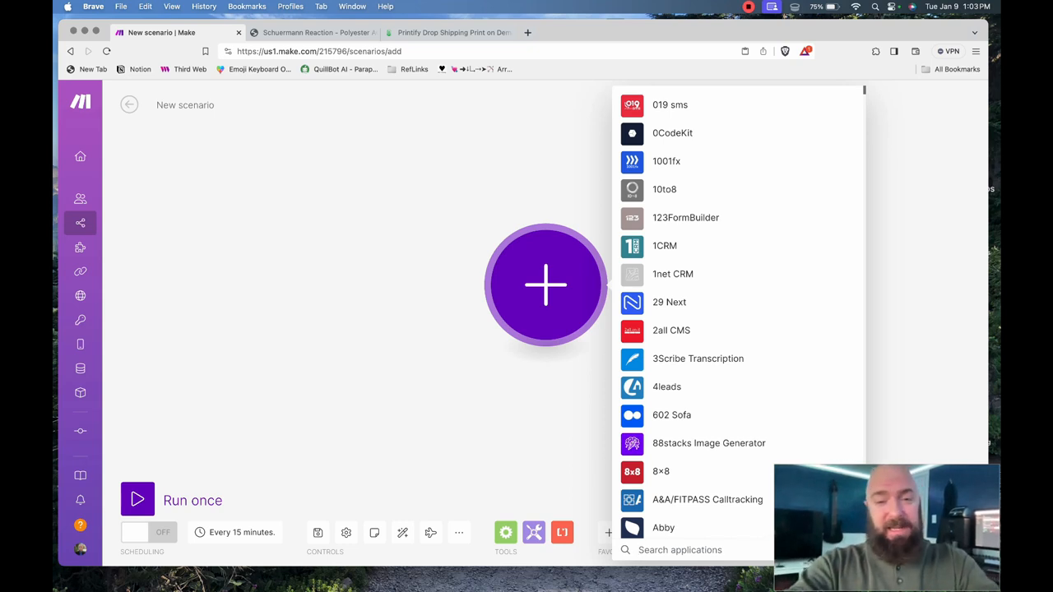
{"action": "type", "text": "Print"}
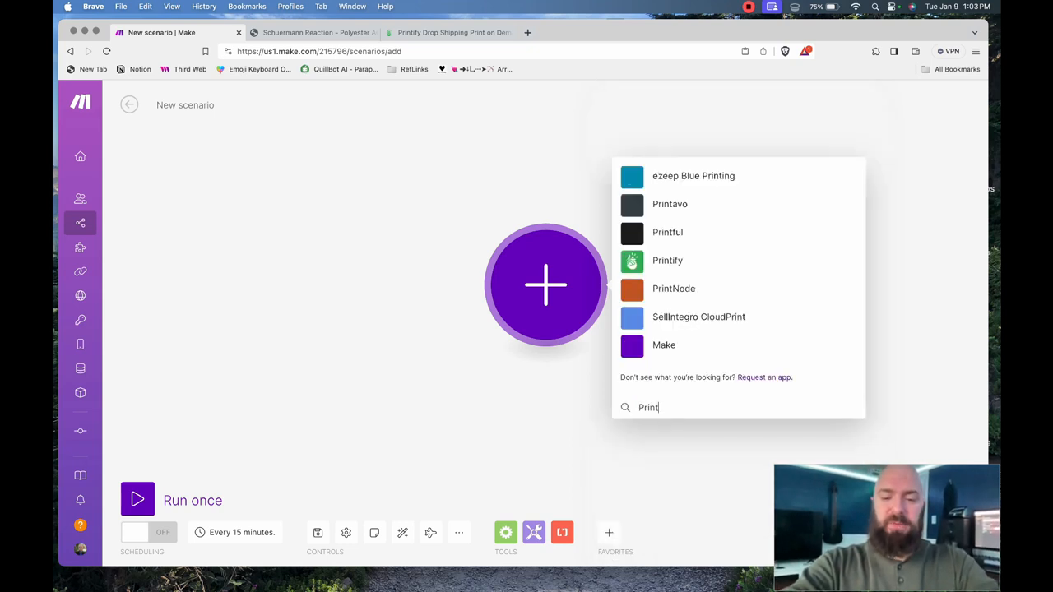
{"action": "left_click", "coordinate": [667, 260]}
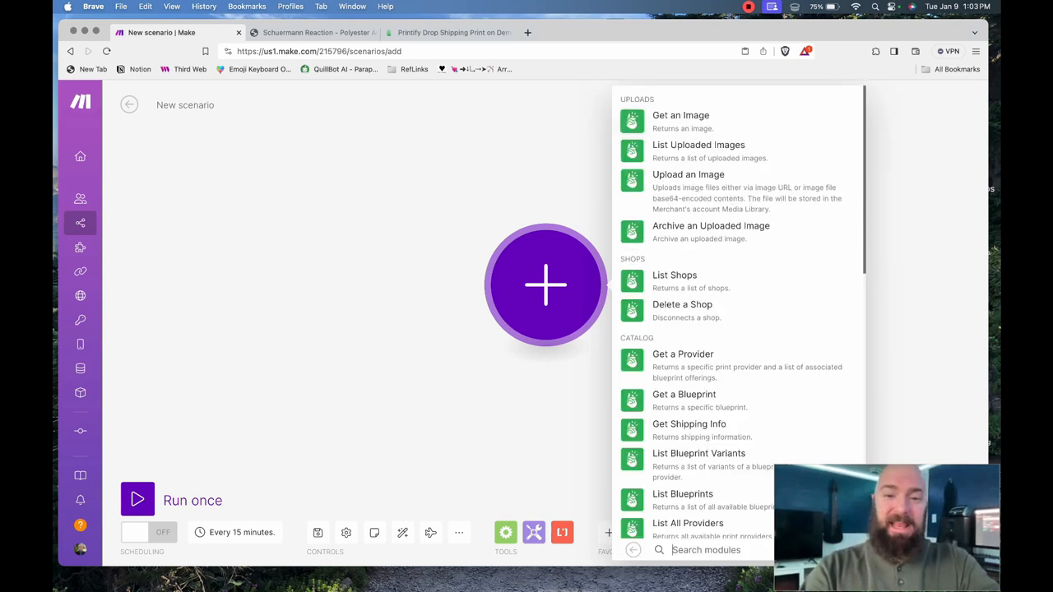
{"action": "left_click", "coordinate": [681, 115]}
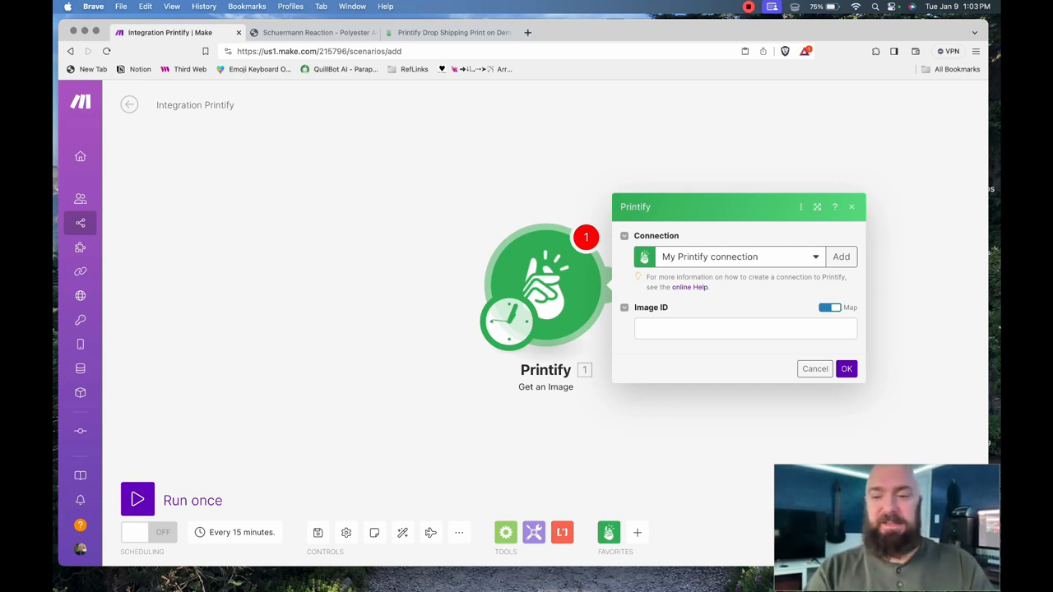
- Turn off mapping, set the Image ID to the Schuermann. image, and save the module
{"action": "left_click", "coordinate": [830, 307]}
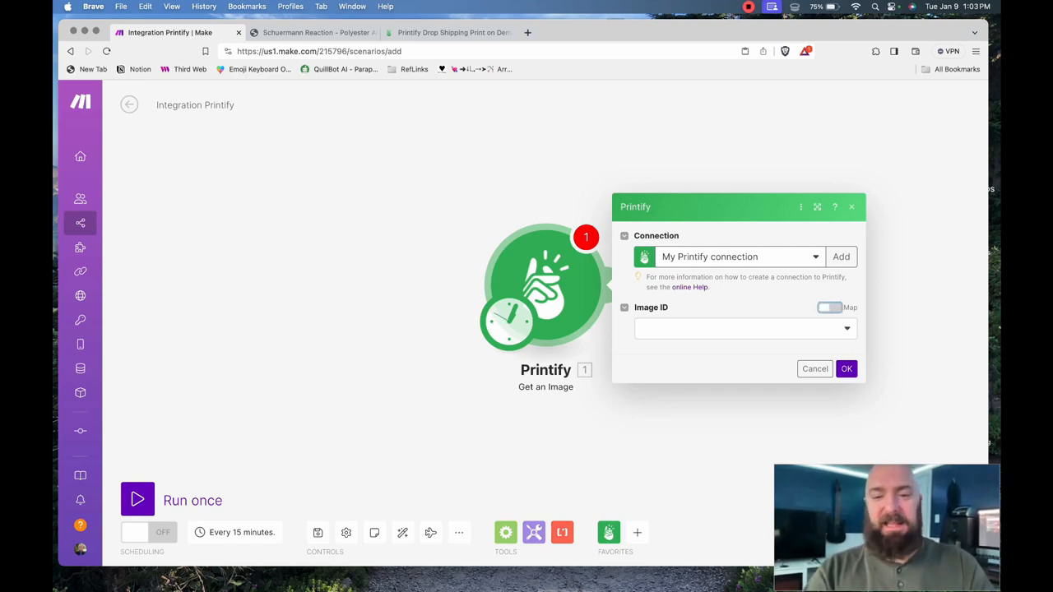
{"action": "left_click", "coordinate": [741, 328]}
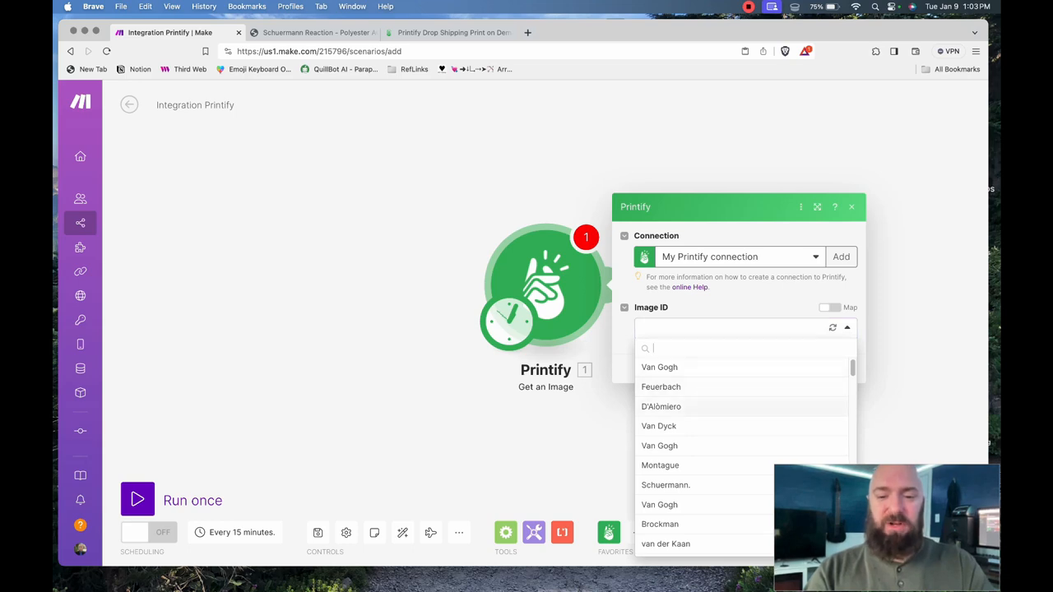
{"action": "left_click", "coordinate": [313, 32]}
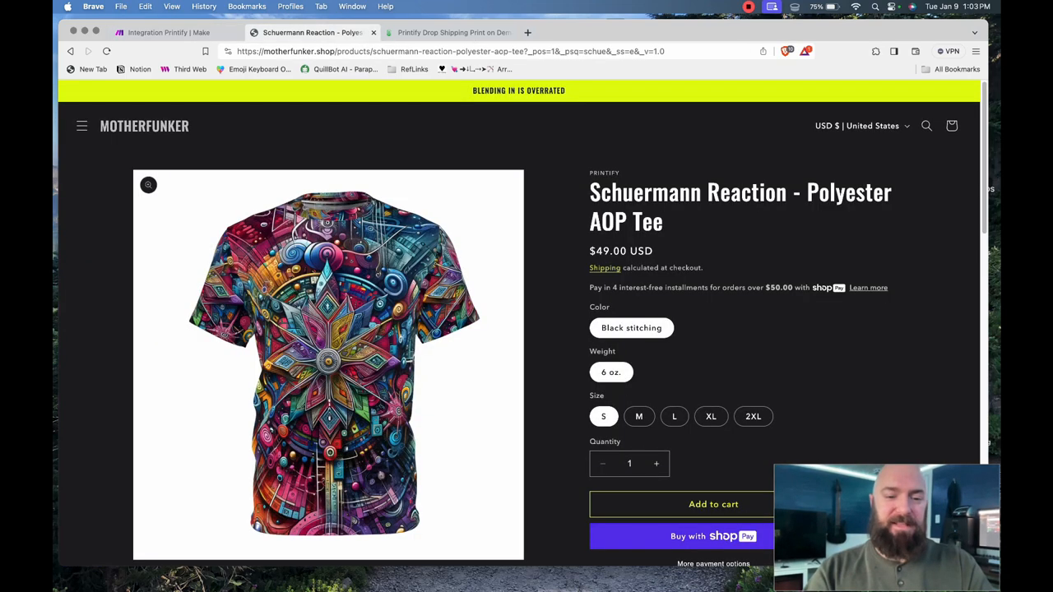
{"action": "left_click", "coordinate": [169, 32]}
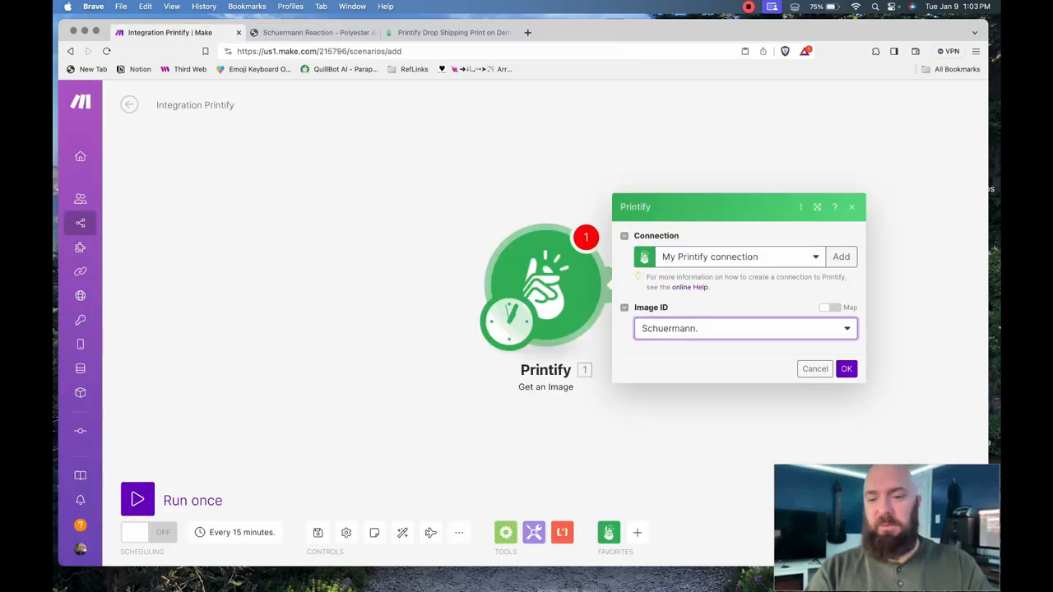
{"action": "left_click", "coordinate": [845, 369]}
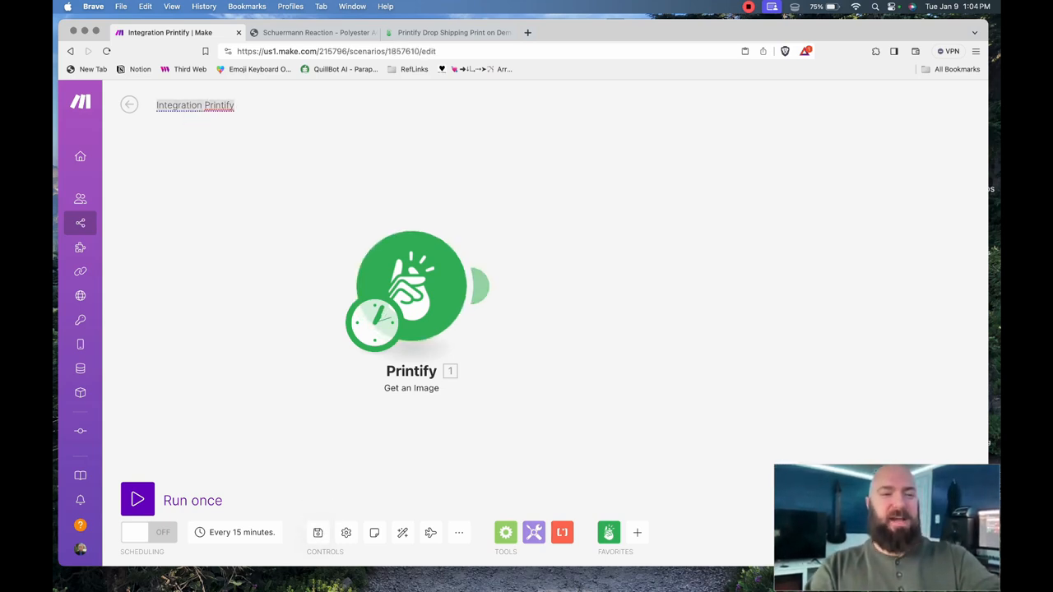
- Type 'Call Image to Make New Product' as the scenario title
{"action": "type", "text": "Call"}
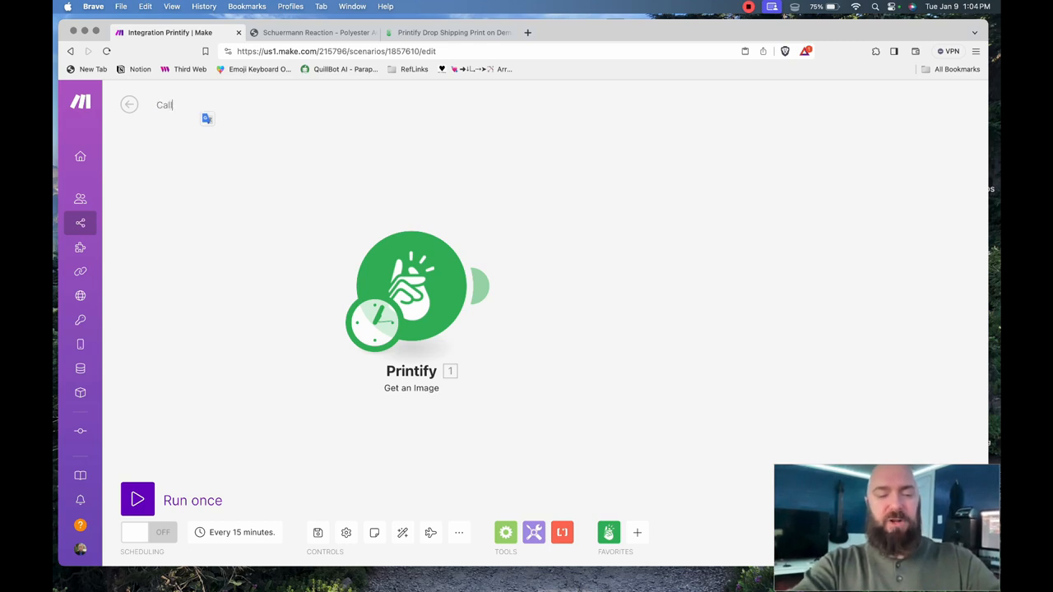
{"action": "type", "text": "Image to Make"}
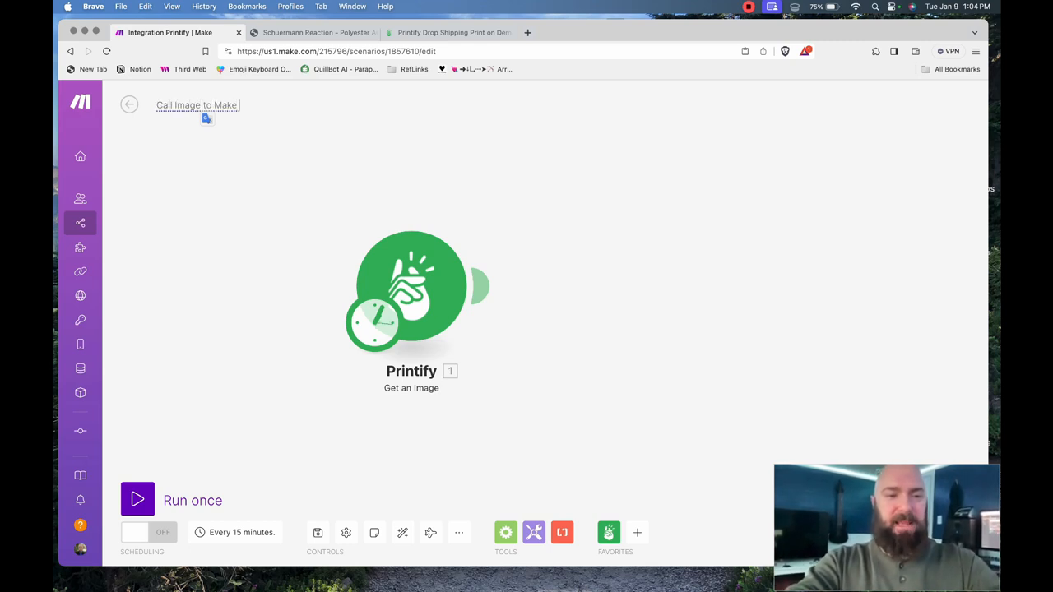
{"action": "type", "text": "New Product"}
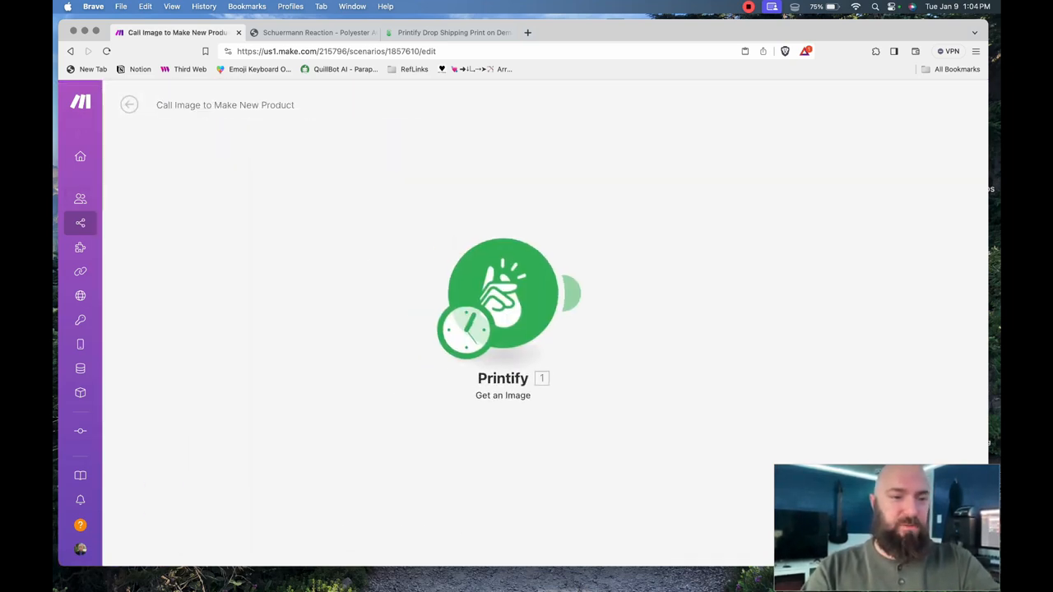
- Browse Automated Print On Demand > All Over Prints and open the Colorful All Over Print Hoodie scenario
{"action": "left_click", "coordinate": [130, 105]}
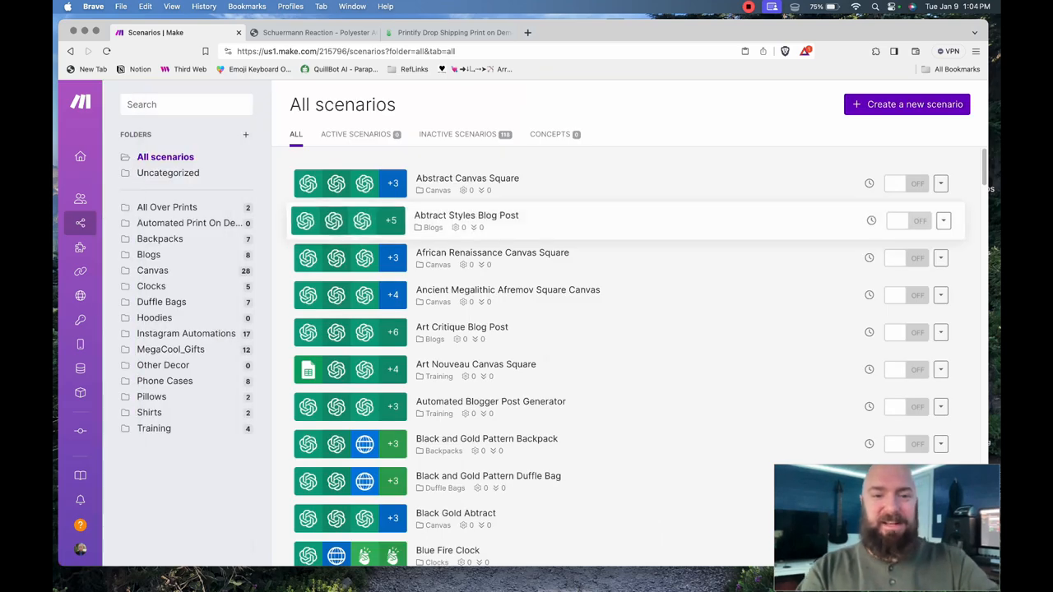
{"action": "left_click", "coordinate": [188, 223]}
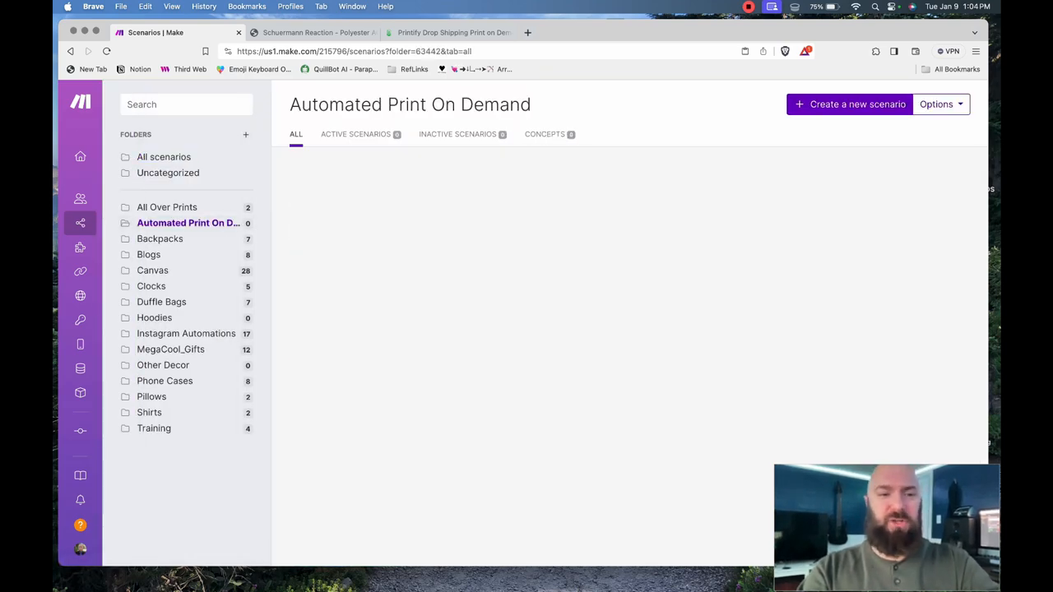
{"action": "left_click", "coordinate": [167, 206]}
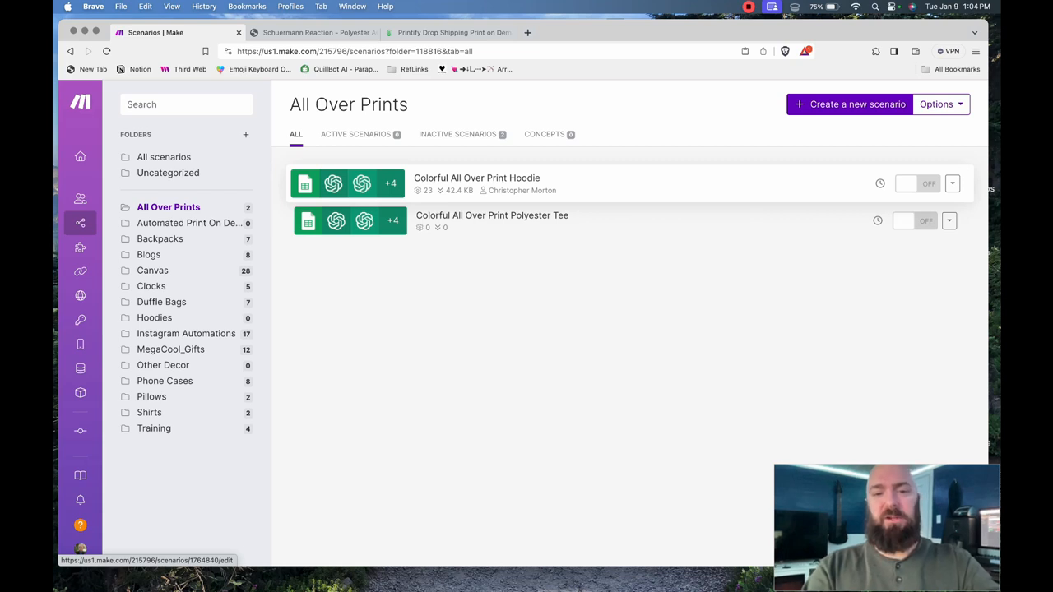
{"action": "left_click", "coordinate": [476, 178]}
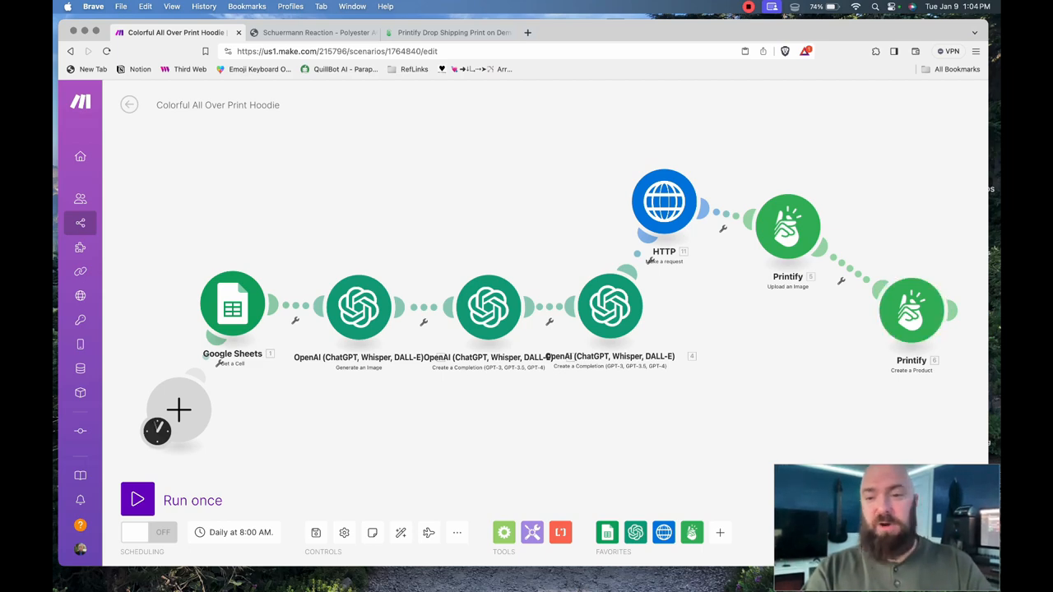
{"action": "right_click", "coordinate": [912, 311]}
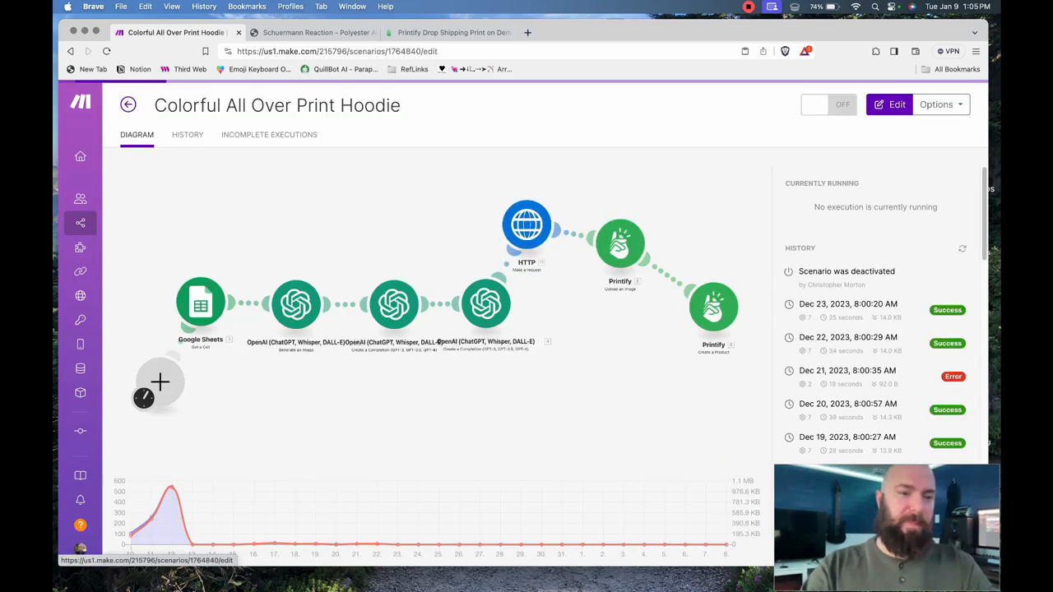
- Search the scenario list for 'call' and open Call Image to Make New Product
{"action": "left_click", "coordinate": [127, 105]}
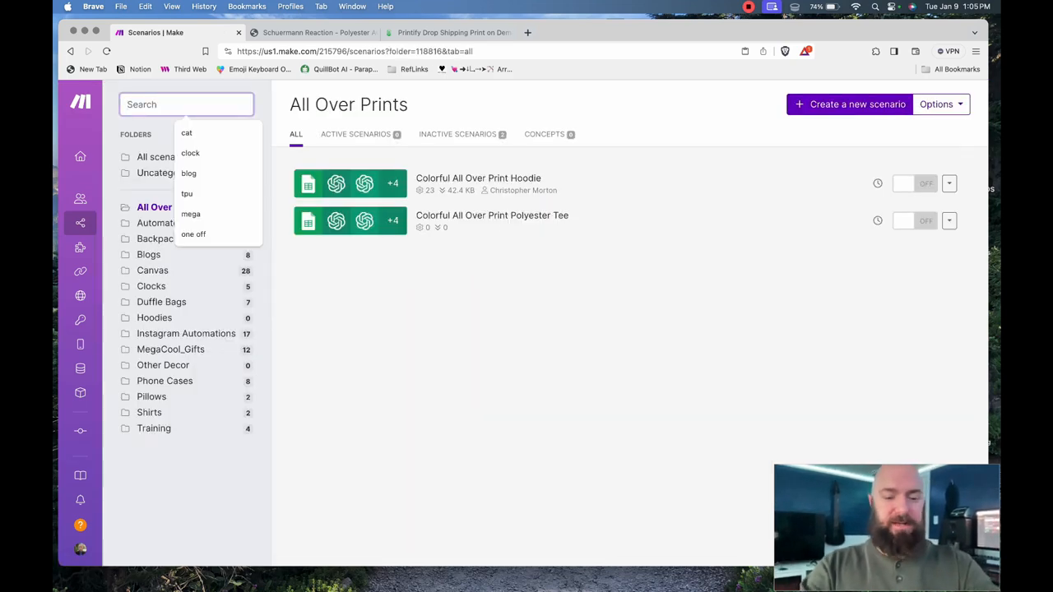
{"action": "type", "text": "call"}
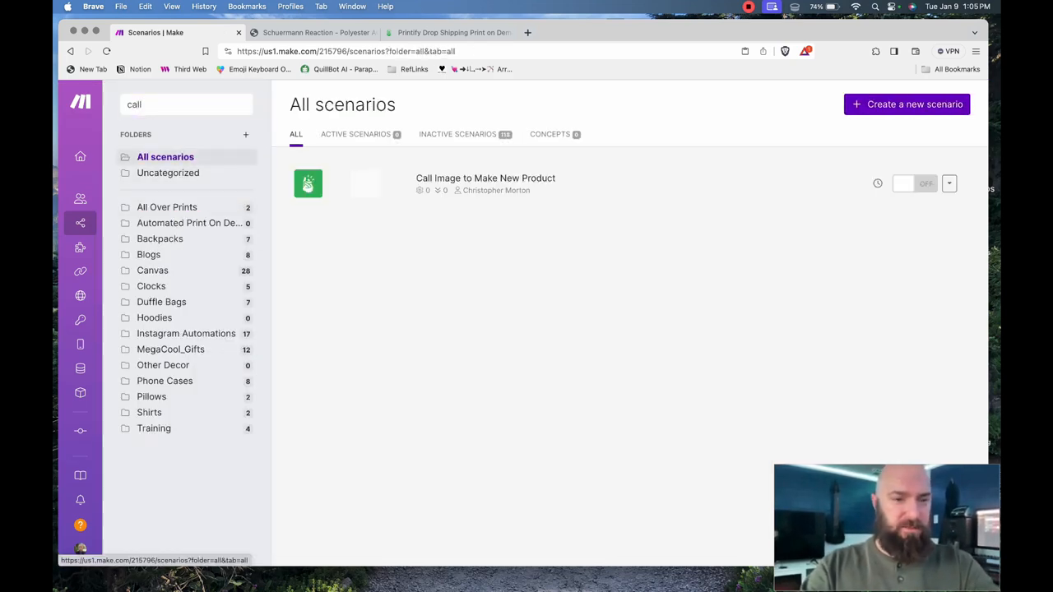
{"action": "left_click", "coordinate": [485, 177]}
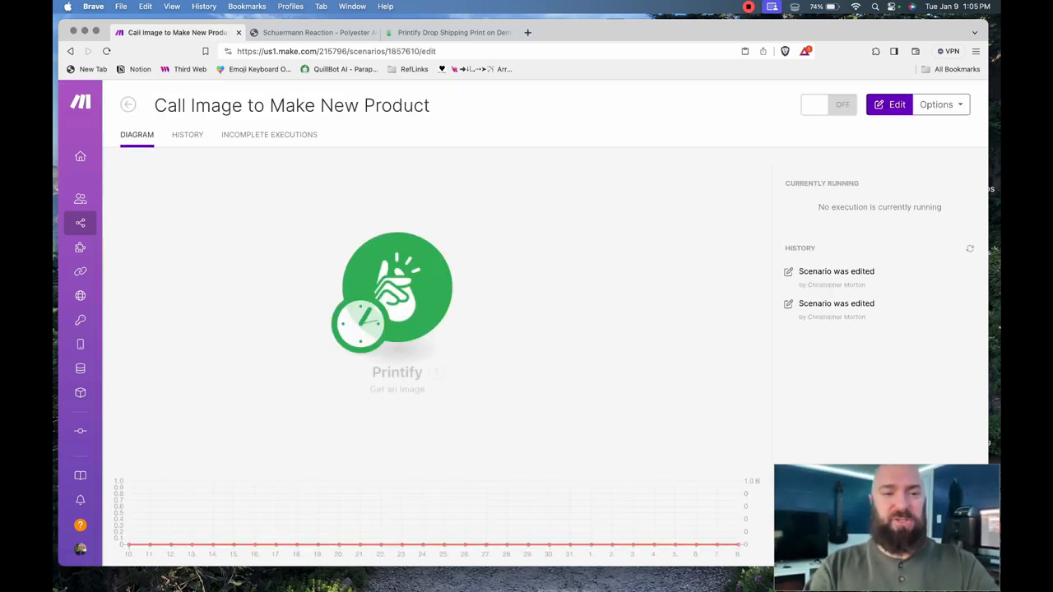
- Edit the scenario and open the Printify Create a Product module following Get an Image
{"action": "left_click", "coordinate": [895, 105]}
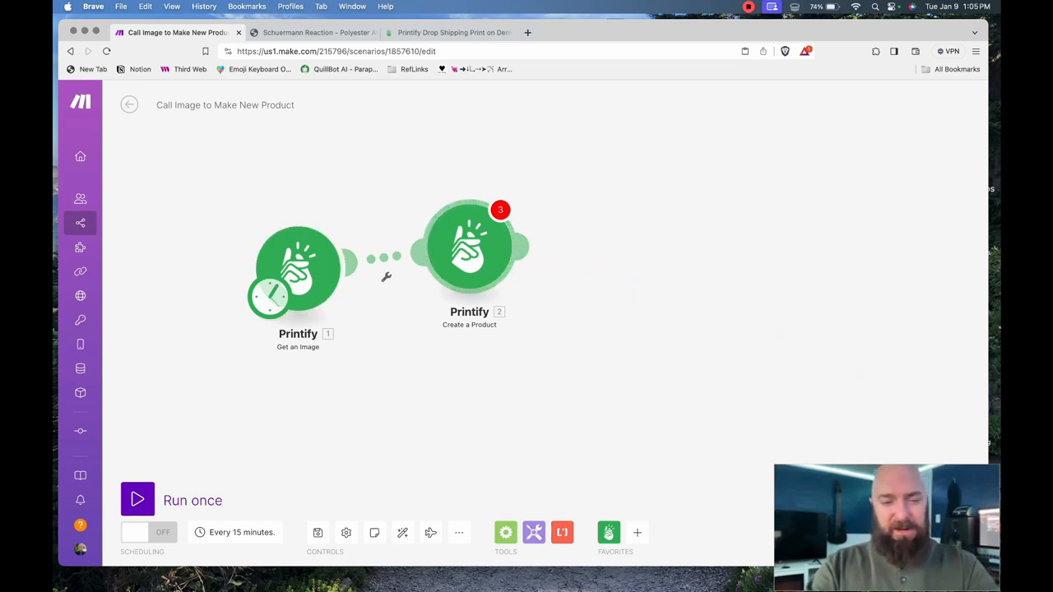
{"action": "left_click", "coordinate": [469, 247]}
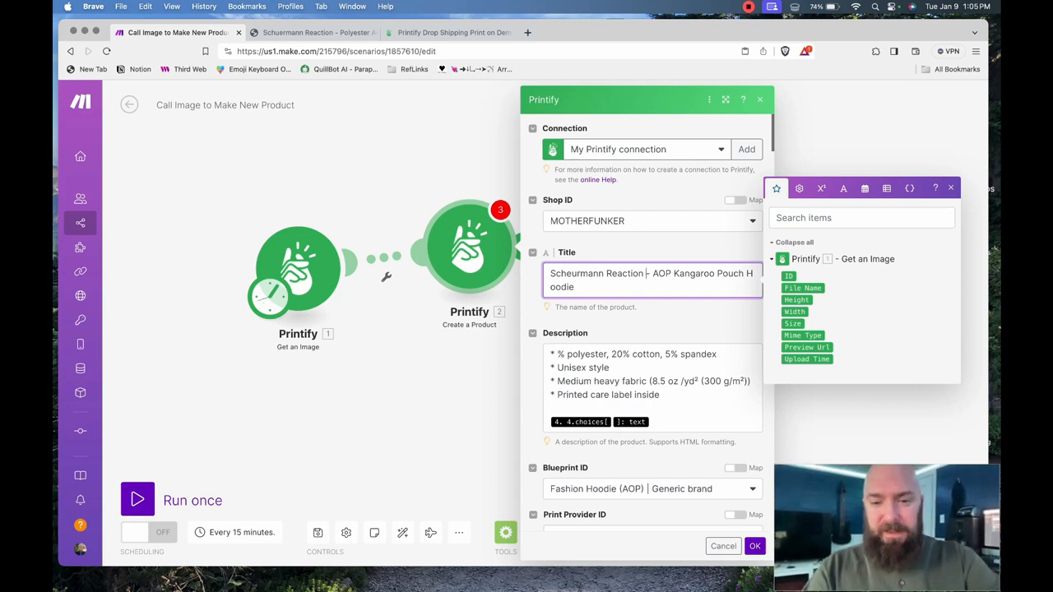
- Scroll through Create a Product's hoodie blueprint, provider and priced variant settings
{"action": "scroll", "scroll_direction": "down", "scroll_amount": 3}
{"action": "type", "text": "-"}
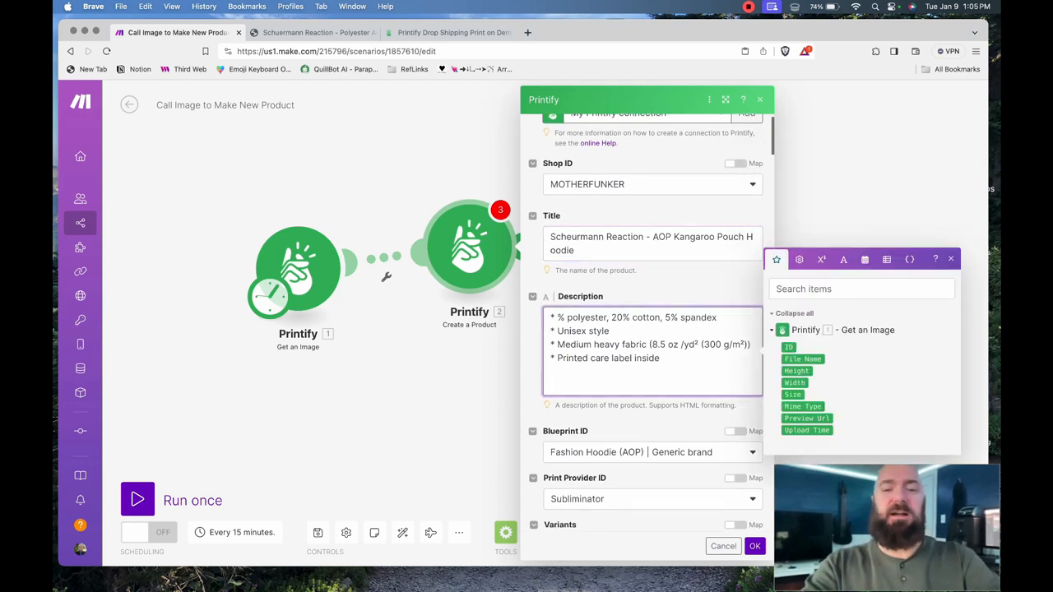
{"action": "scroll", "scroll_direction": "down", "scroll_amount": 3}
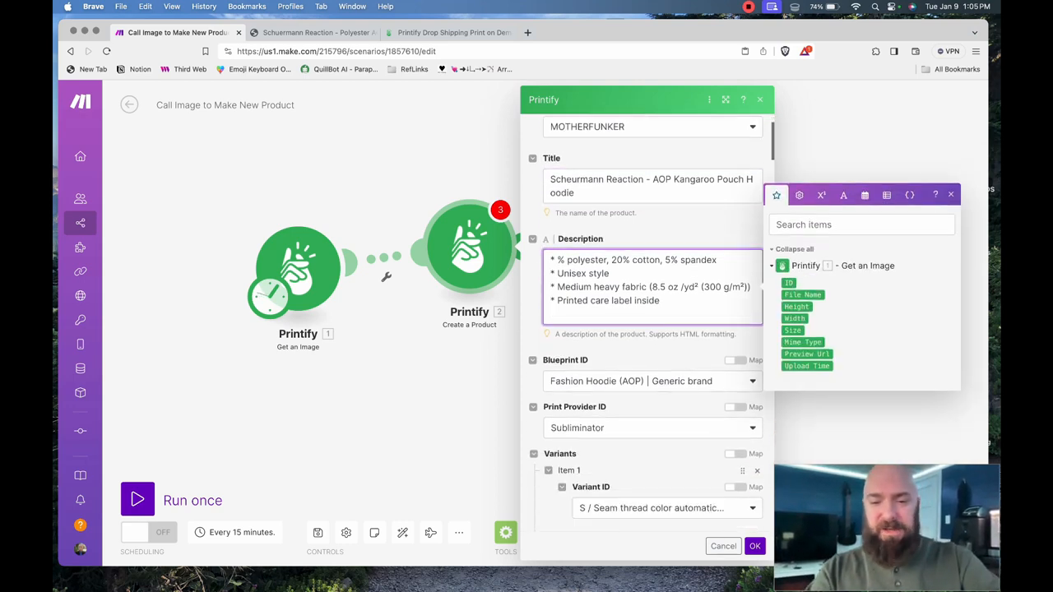
{"action": "scroll", "scroll_direction": "down", "scroll_amount": 3}
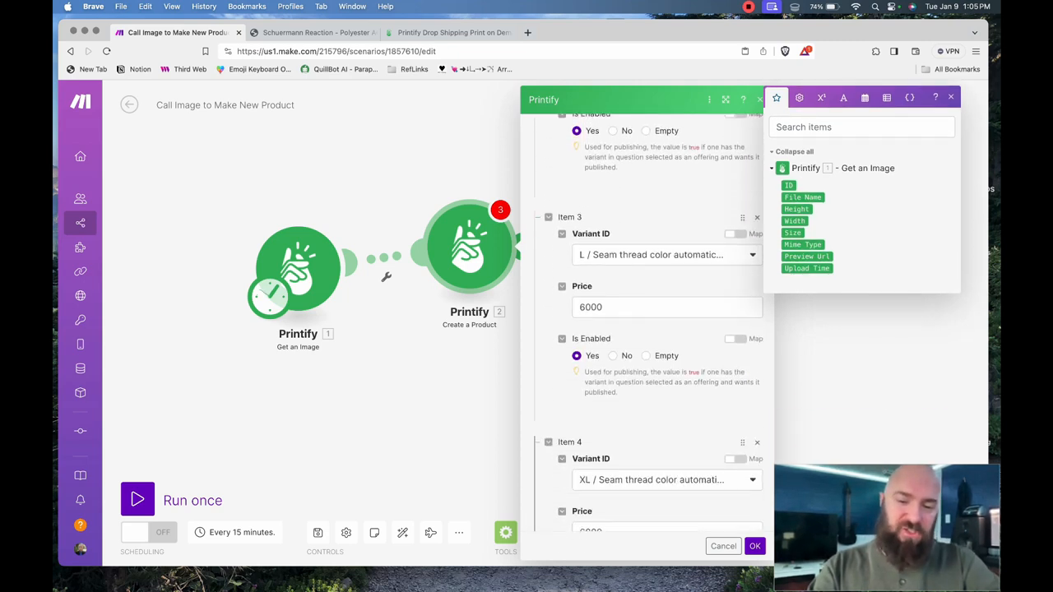
{"action": "scroll", "scroll_direction": "down", "scroll_amount": 3}
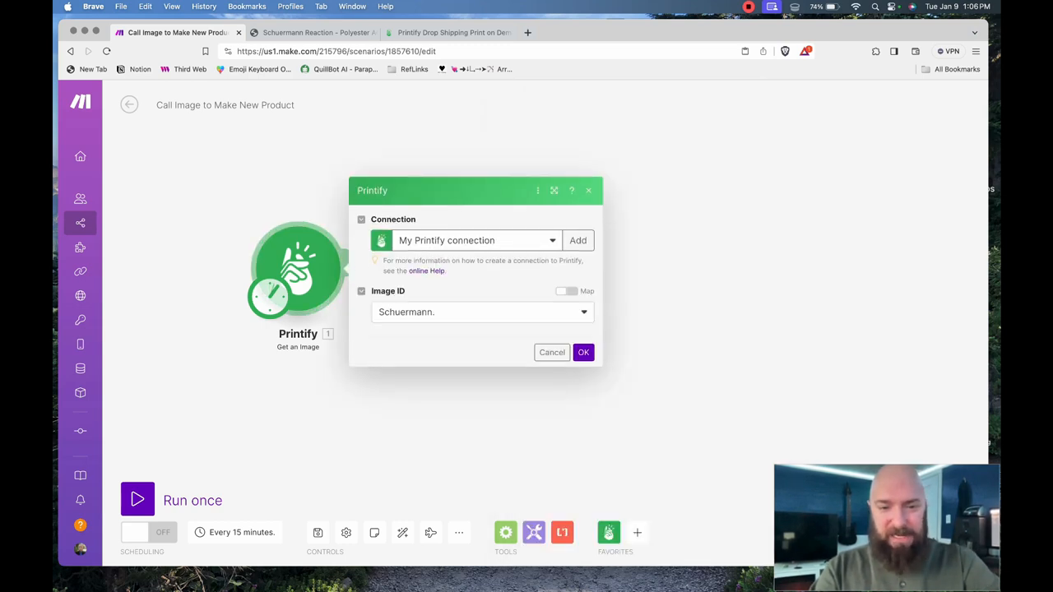
- Map the Get an Image ID into the front, back, pocket and sleeve placeholders and save
{"action": "left_click", "coordinate": [583, 353]}
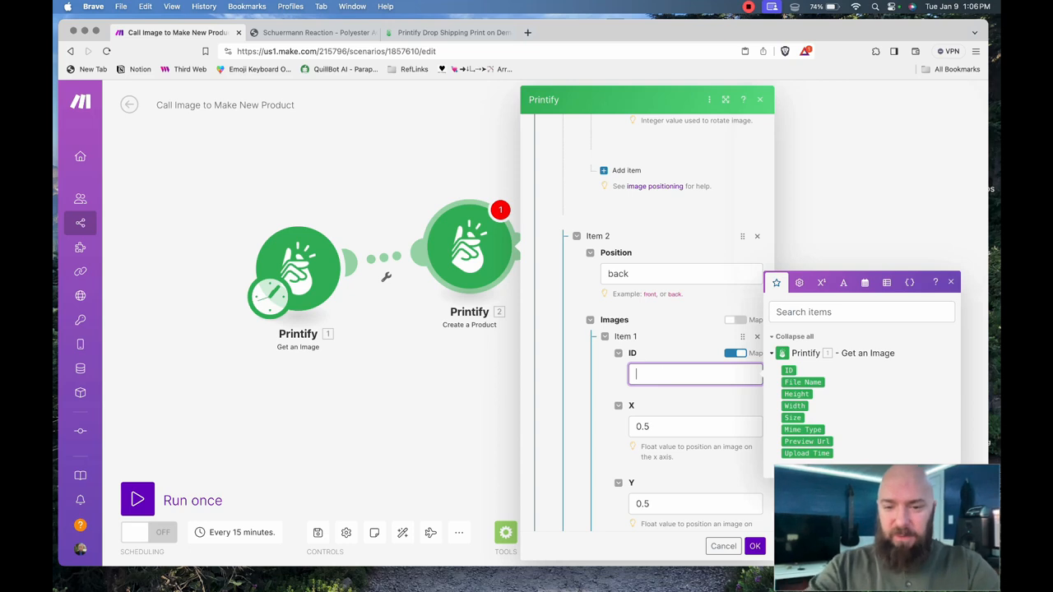
{"action": "left_click", "coordinate": [788, 364]}
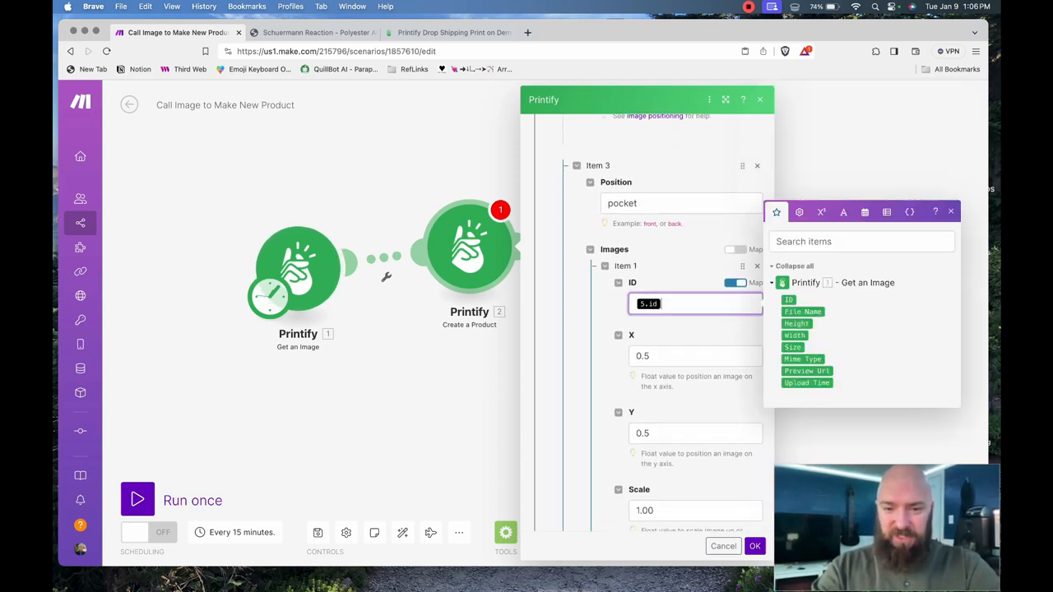
{"action": "left_click", "coordinate": [789, 300]}
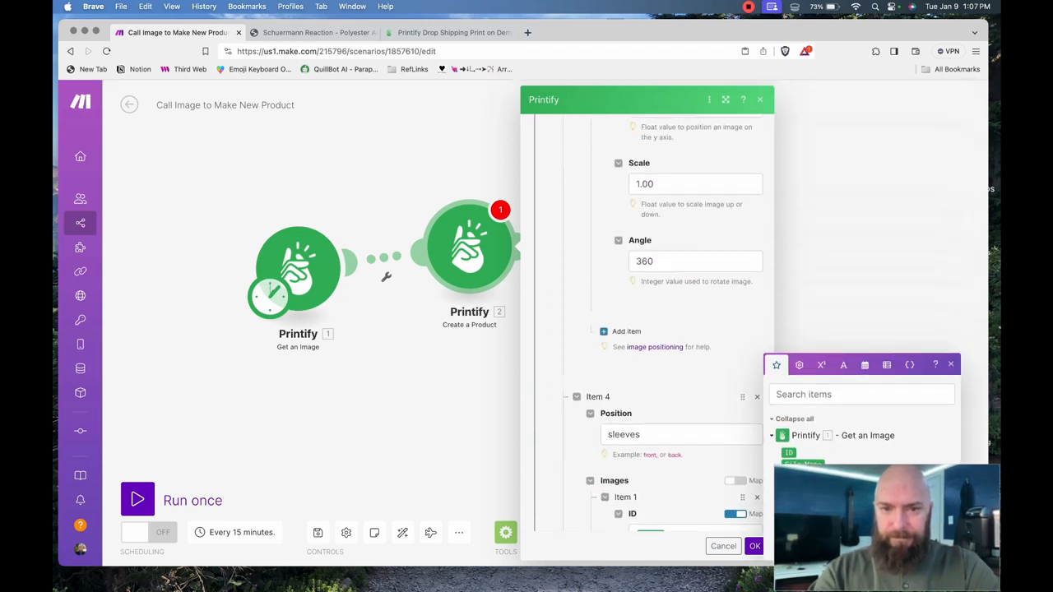
{"action": "scroll", "scroll_direction": "down", "scroll_amount": 3}
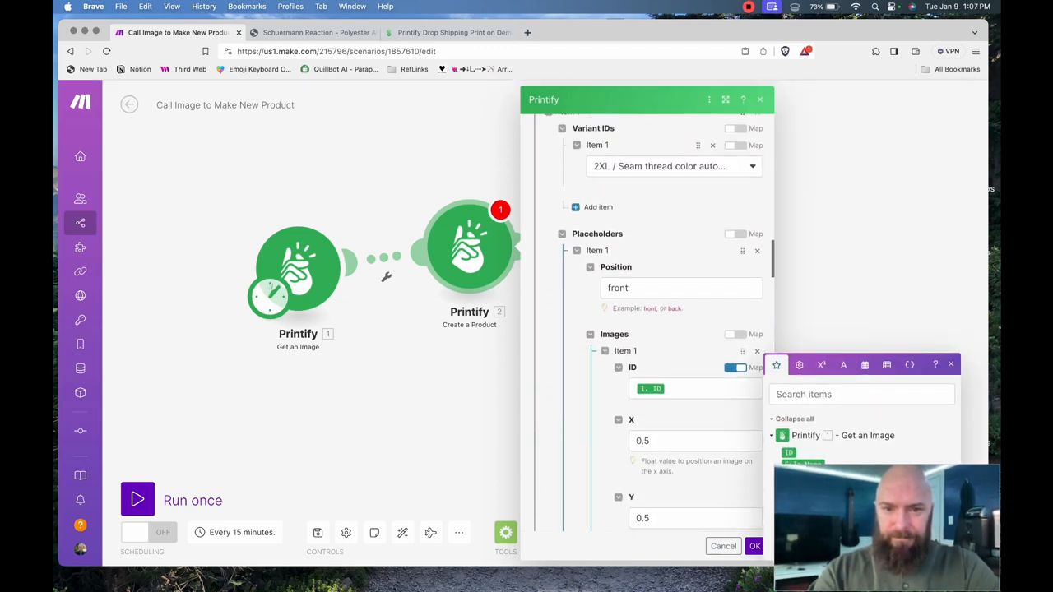
{"action": "left_click", "coordinate": [723, 546]}
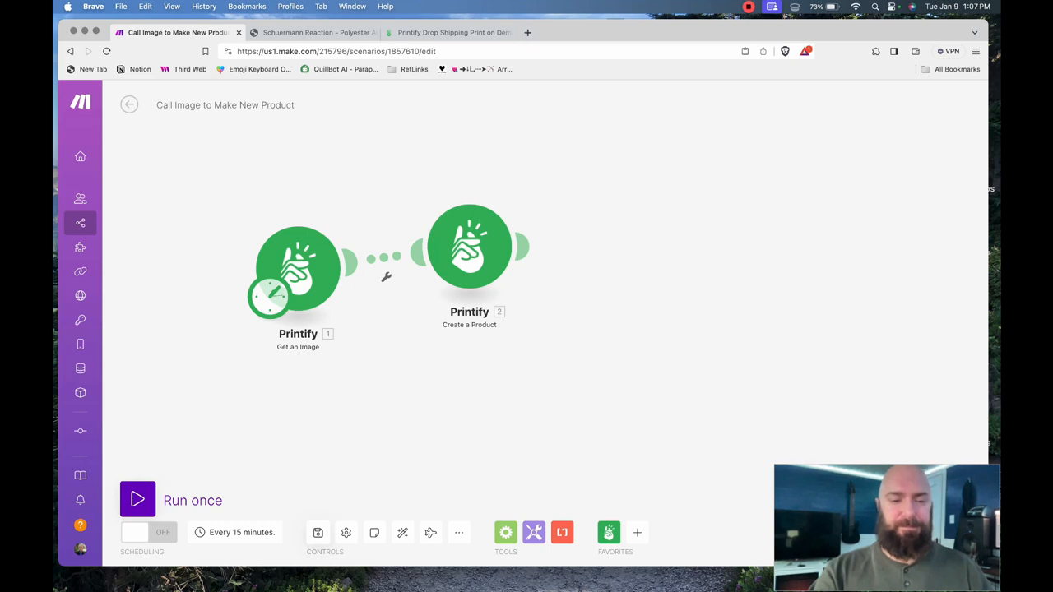
- Run the scenario once
{"action": "left_click", "coordinate": [137, 500]}
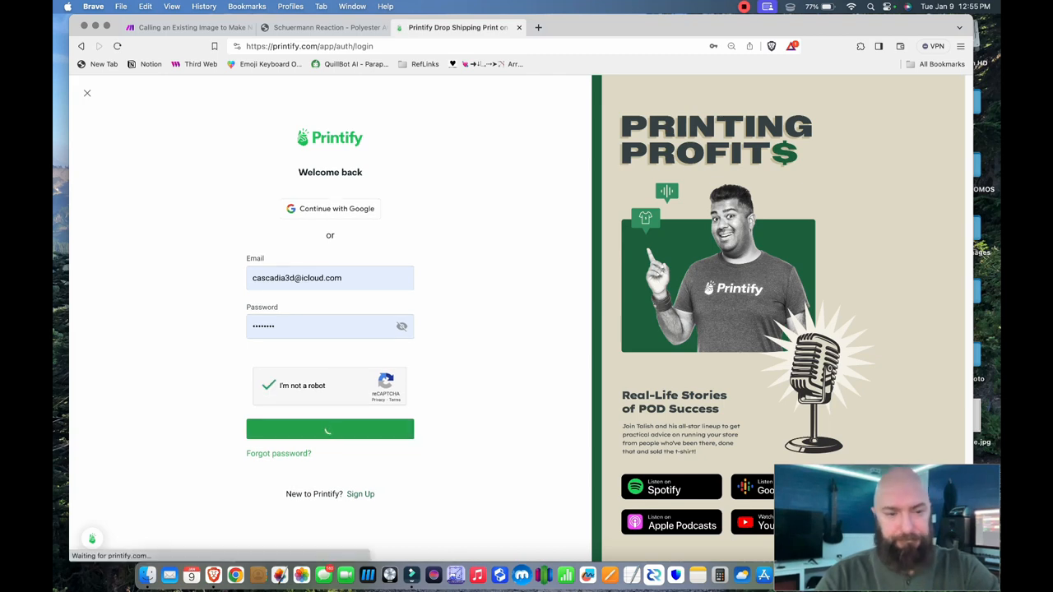
- Sign in to Printify and switch to the MOTHERFUNKER store
{"action": "left_click", "coordinate": [330, 428]}
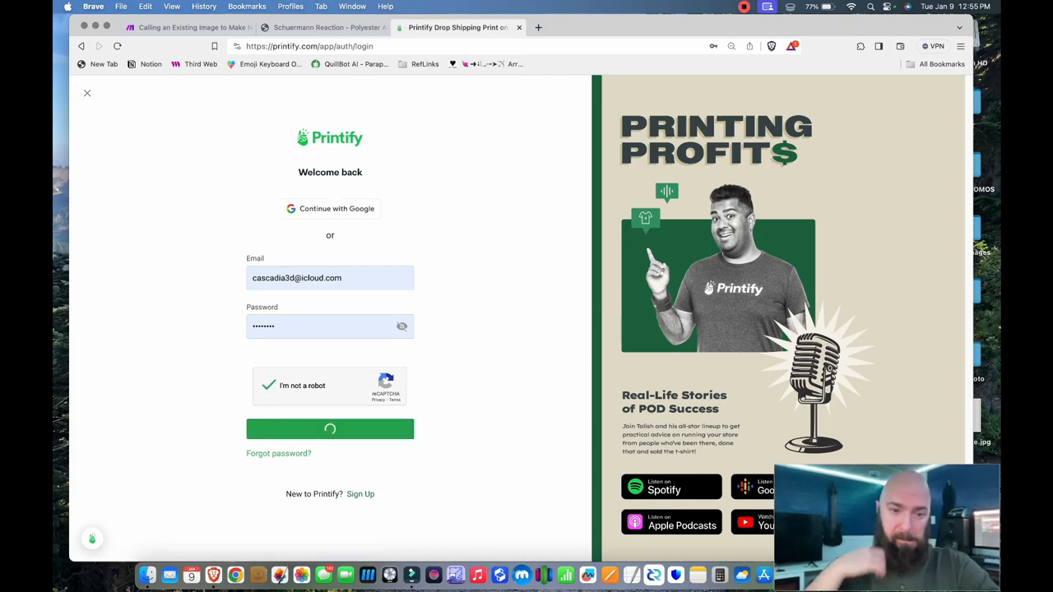
{"action": "left_click", "coordinate": [330, 428]}
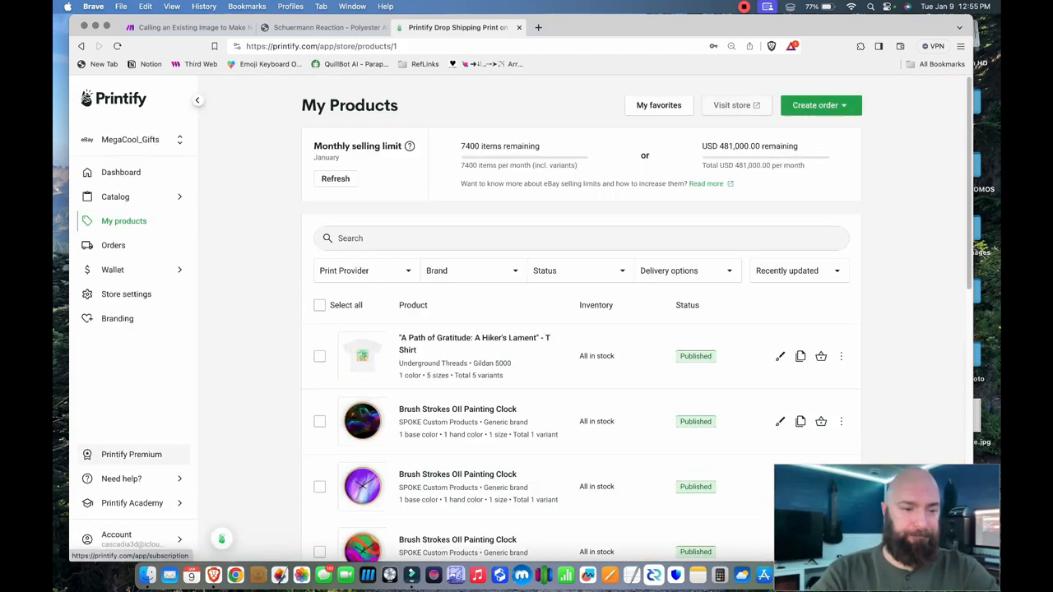
{"action": "left_click", "coordinate": [132, 139]}
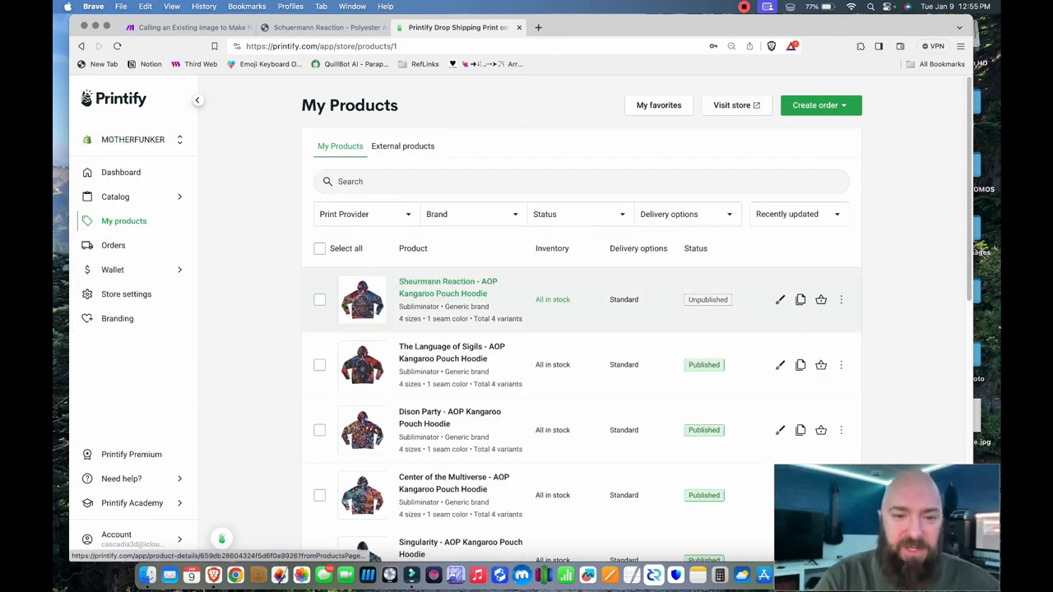
- Review the new Sheurmann Reaction hoodie listing, then view the matching storefront tee page
{"action": "left_click", "coordinate": [448, 287]}
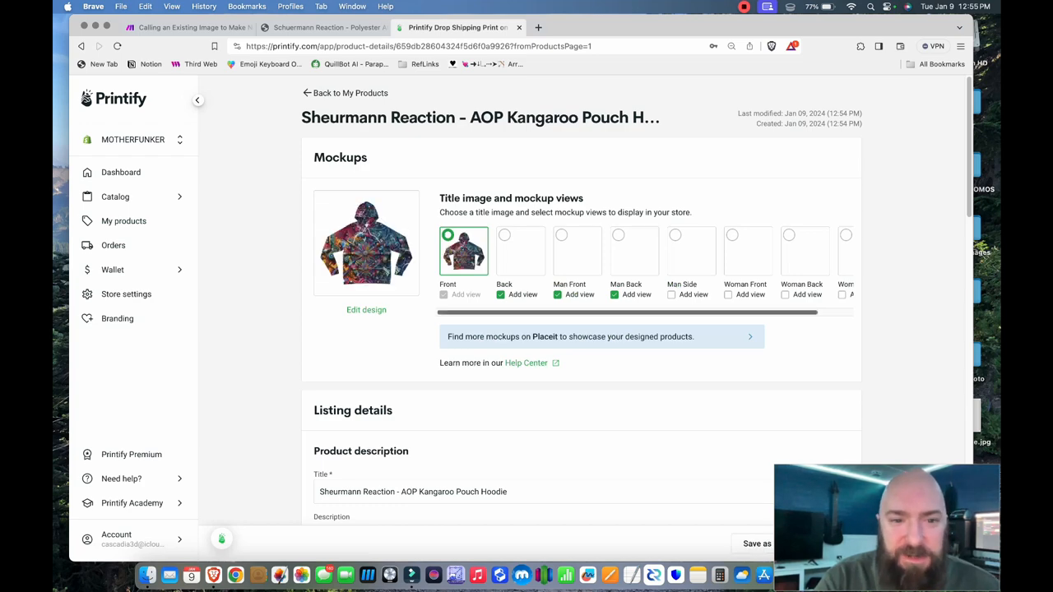
{"action": "left_click", "coordinate": [366, 243]}
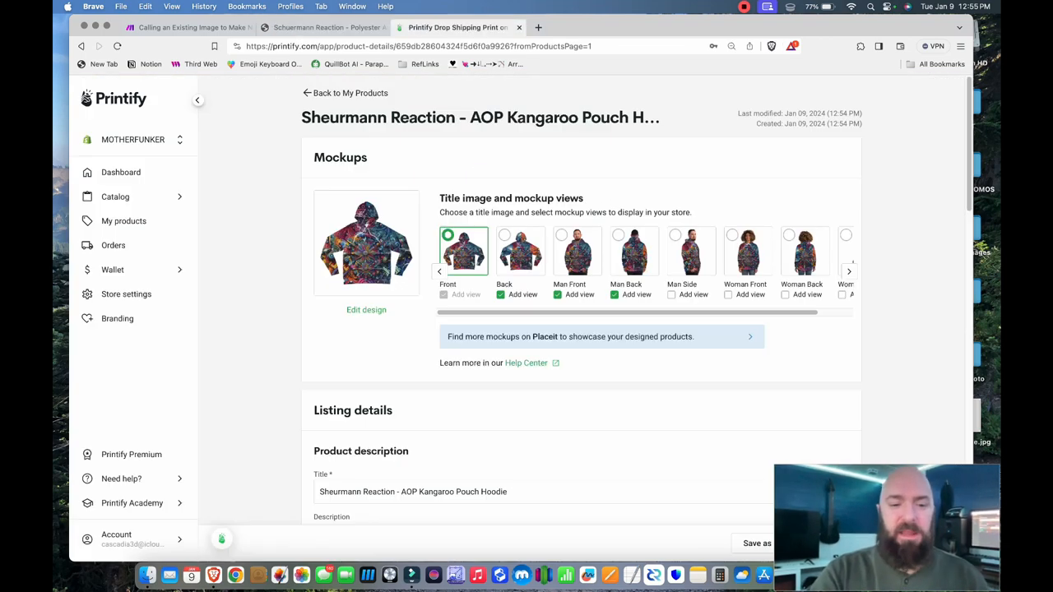
{"action": "scroll", "scroll_direction": "down", "scroll_amount": 3}
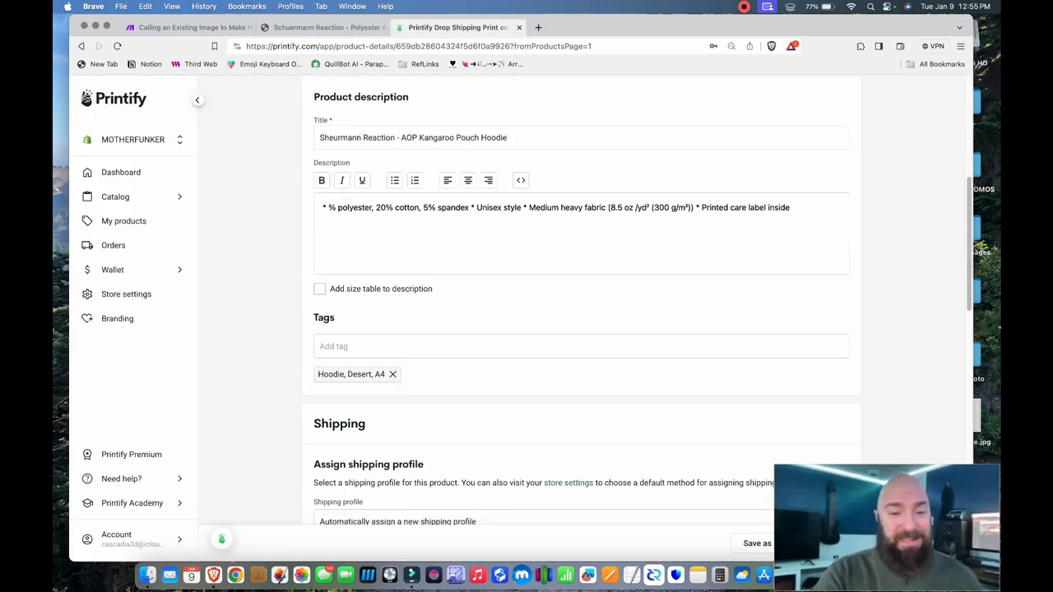
{"action": "left_click", "coordinate": [321, 28]}
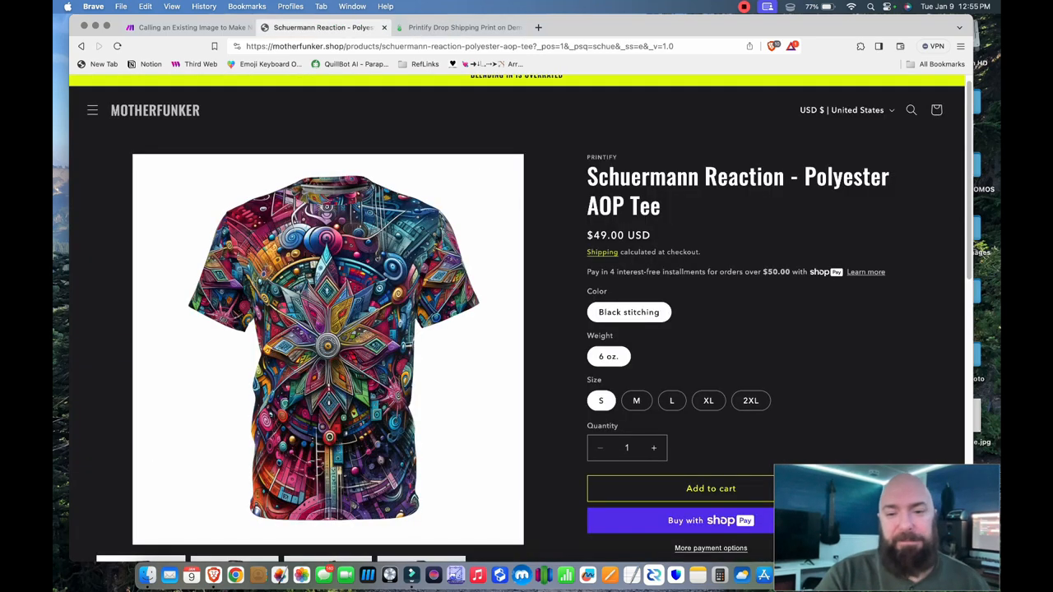
- Scroll the hoodie's Printify description and publishing settings, then return to the Make scenario
{"action": "left_click", "coordinate": [457, 27]}
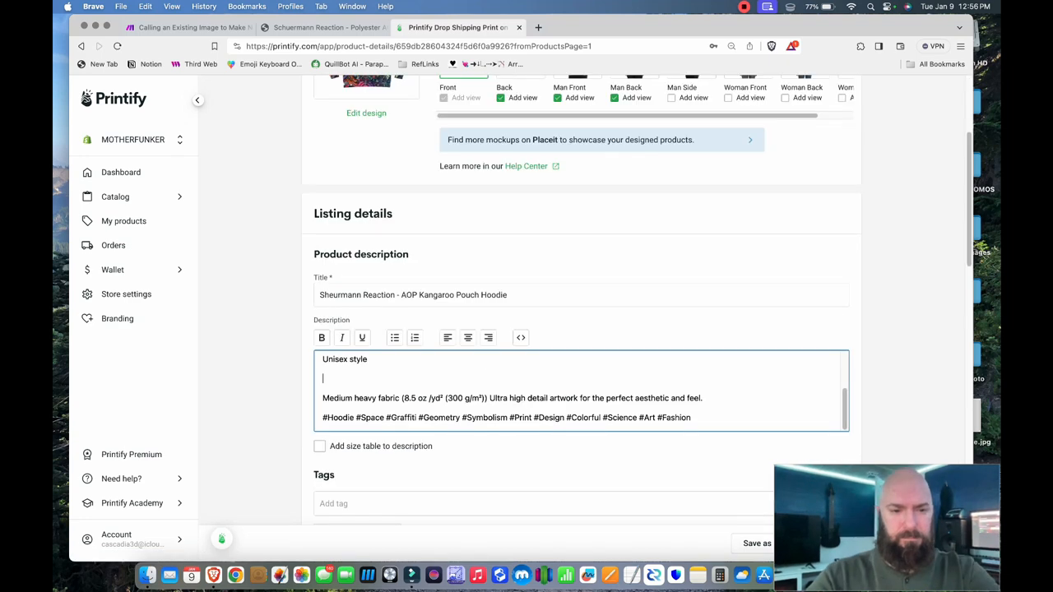
{"action": "scroll", "scroll_direction": "down", "scroll_amount": 3}
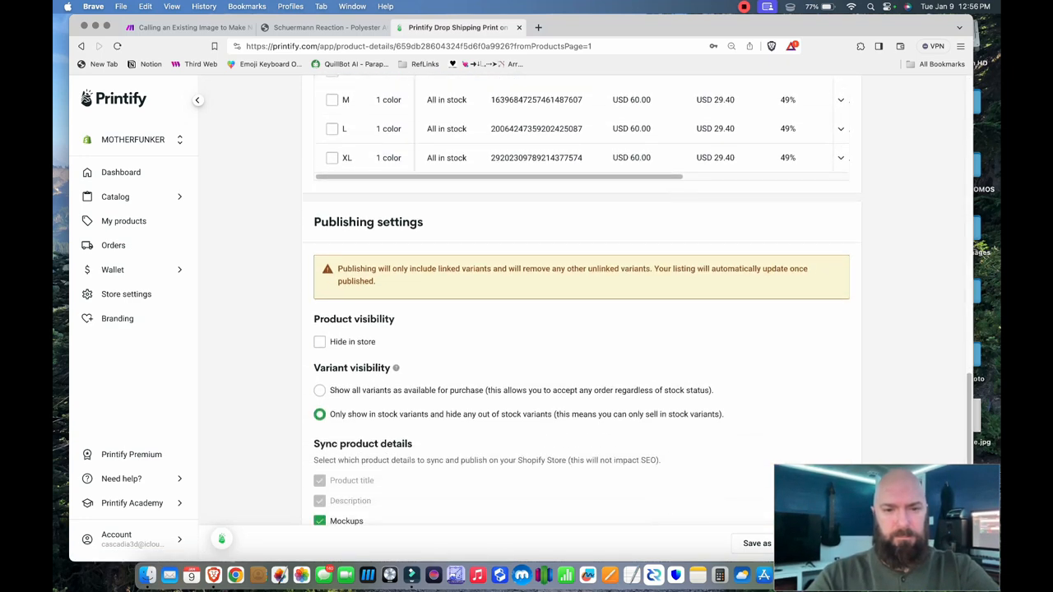
{"action": "scroll", "scroll_direction": "down", "scroll_amount": 3}
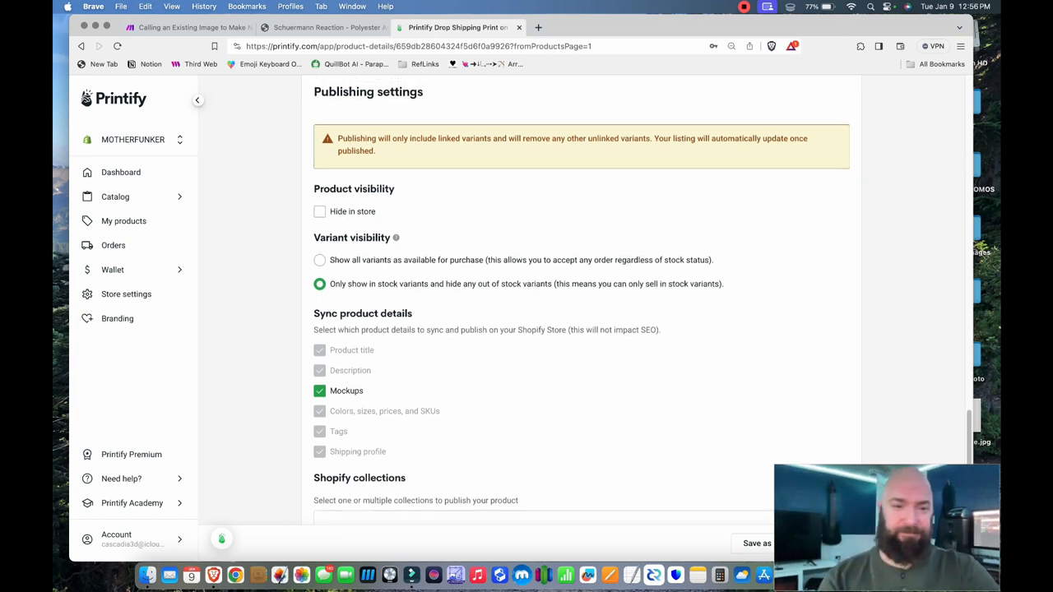
{"action": "left_click", "coordinate": [181, 28]}
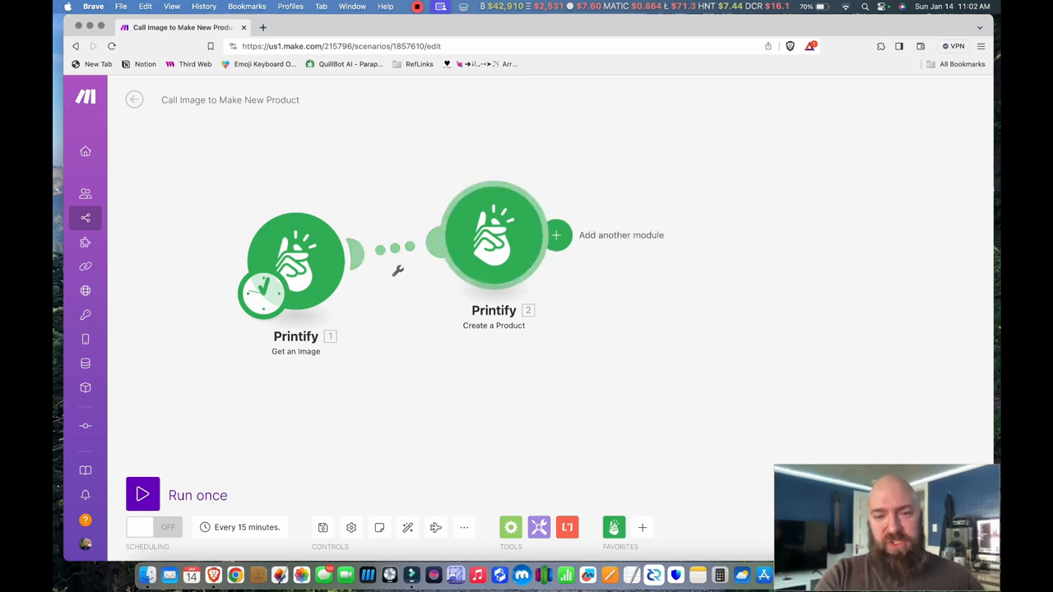
- Open the Printify module picker for a third step after Create a Product
{"action": "left_click", "coordinate": [556, 235]}
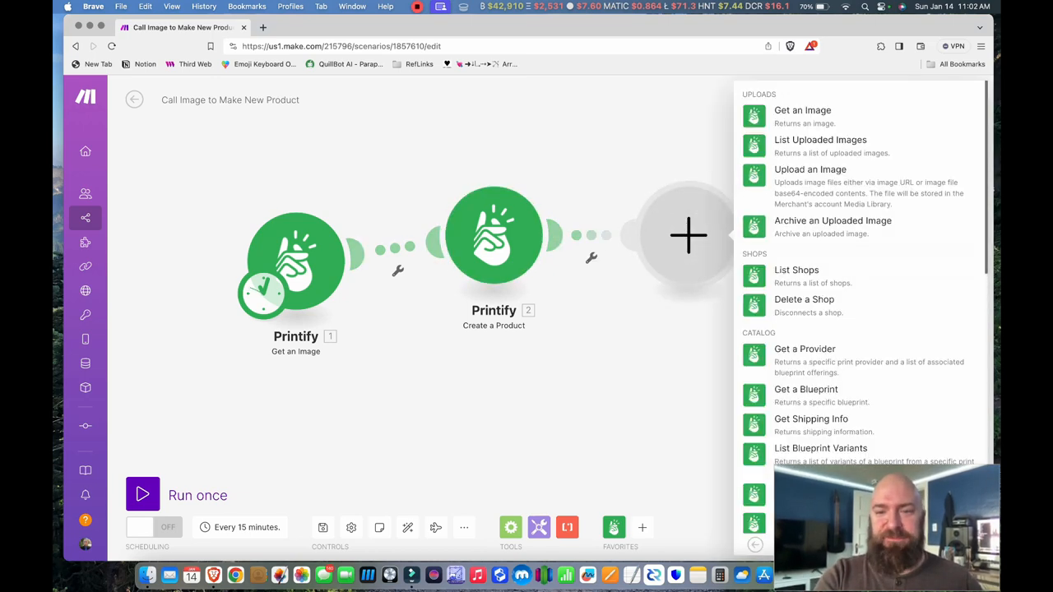